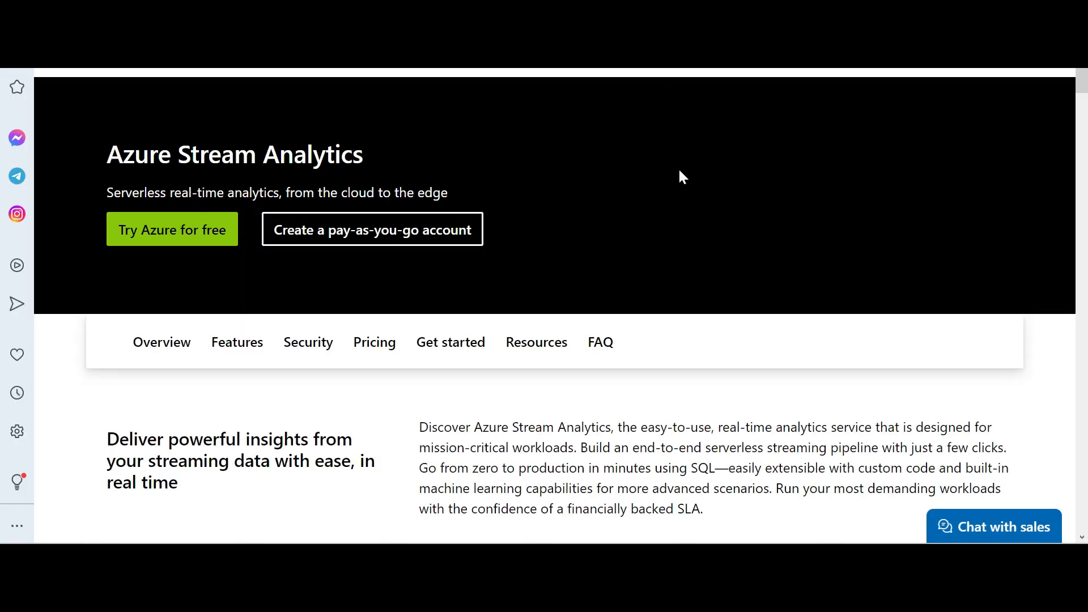
pyautogui.moveTo(684, 216)
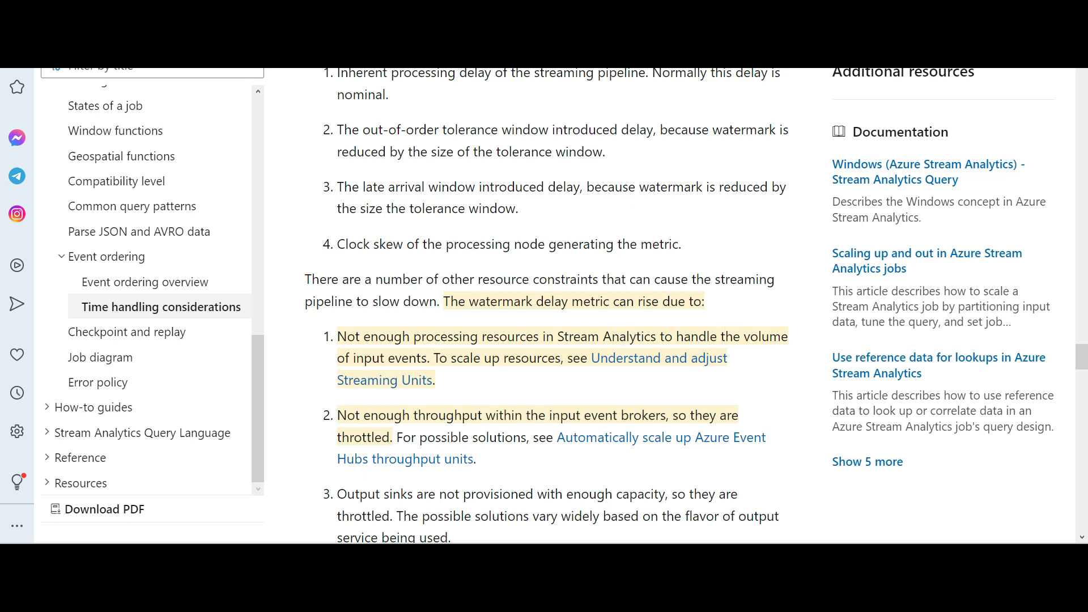
# Open the Stream Analytics time handling considerations article at the watermark delay section
pyautogui.doubleClick(448, 337)
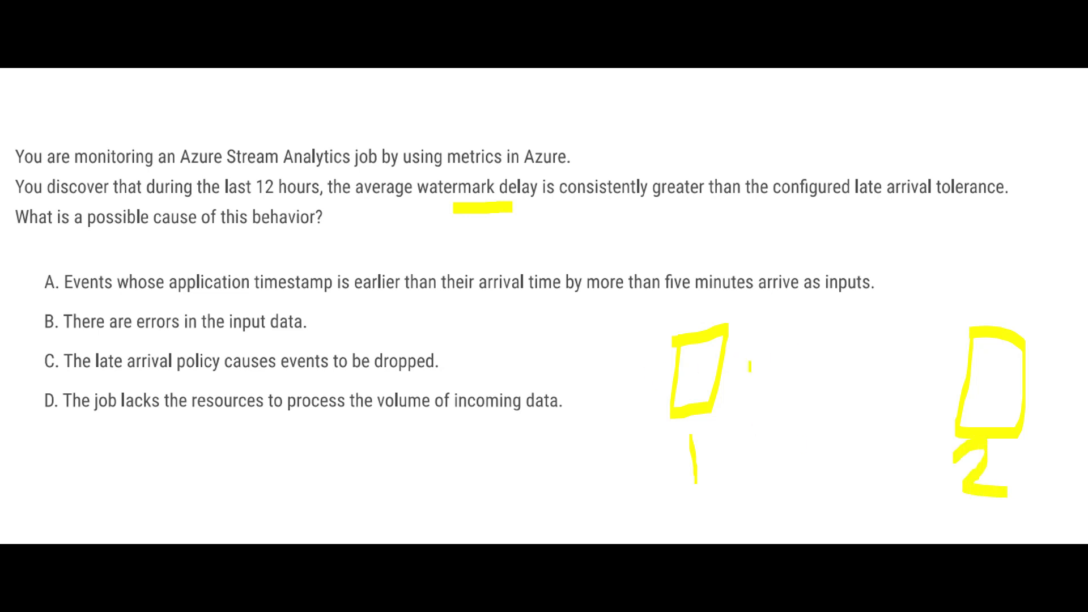
# Underline 'watermark delay' and sketch boxes labelled 1 and 2 beside the answer choices
pyautogui.moveTo(748, 367); pyautogui.dragTo(912, 367)
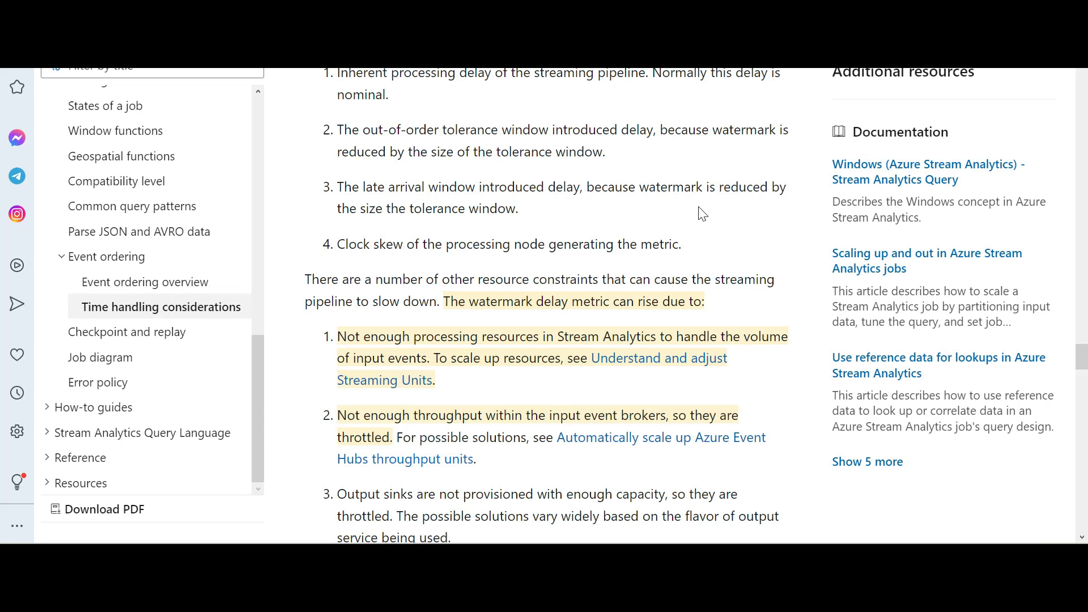
pyautogui.moveTo(733, 309)
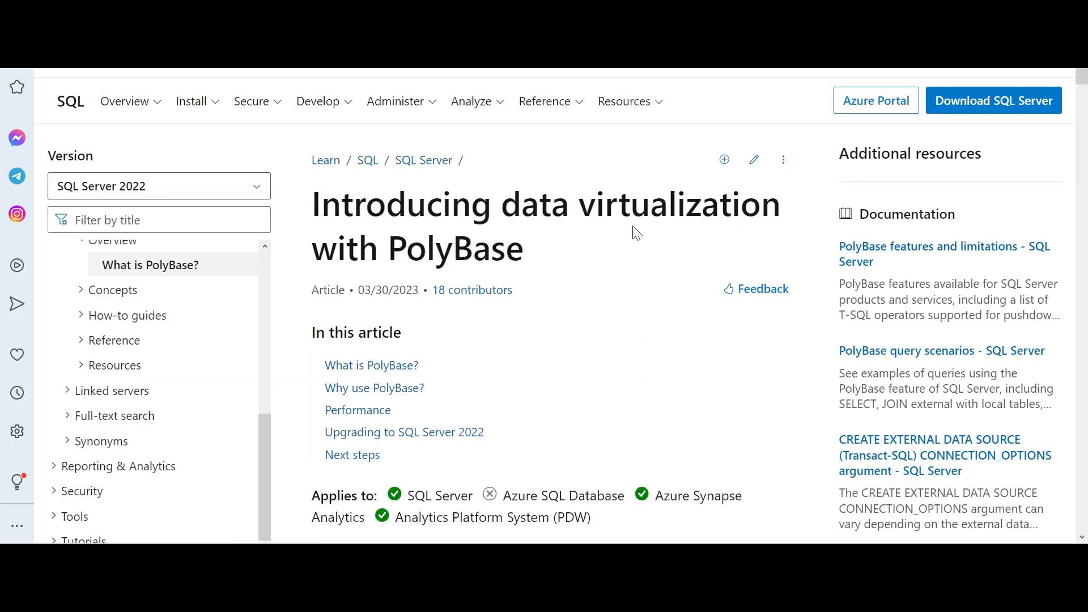
pyautogui.moveTo(607, 258)
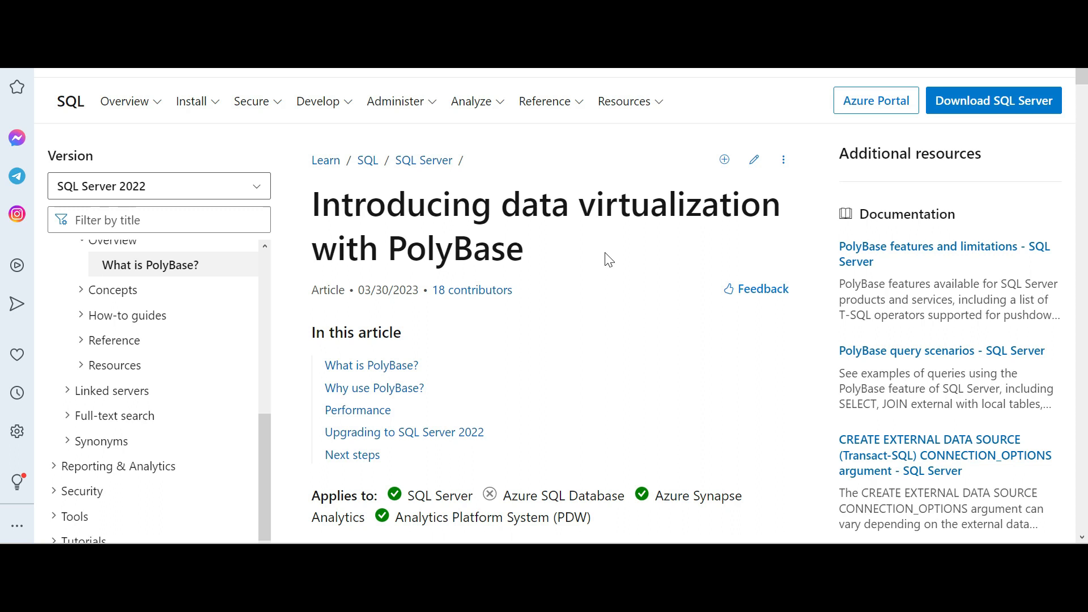
# Scroll the PolyBase overview article down to the 'What is PolyBase?' heading
pyautogui.scroll(-3)
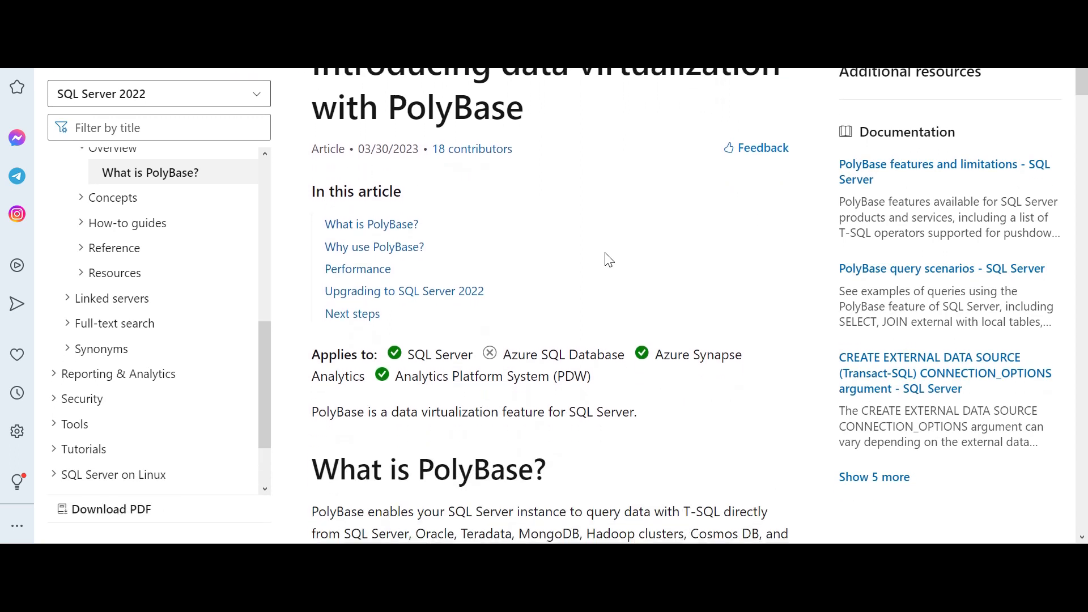
pyautogui.scroll(-3)
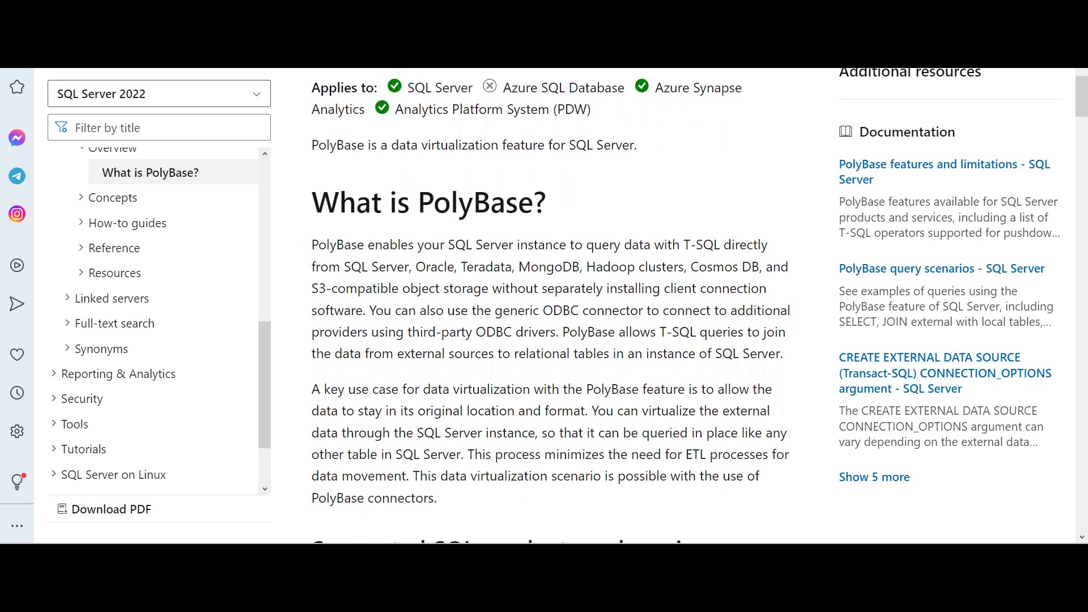
pyautogui.moveTo(610, 375)
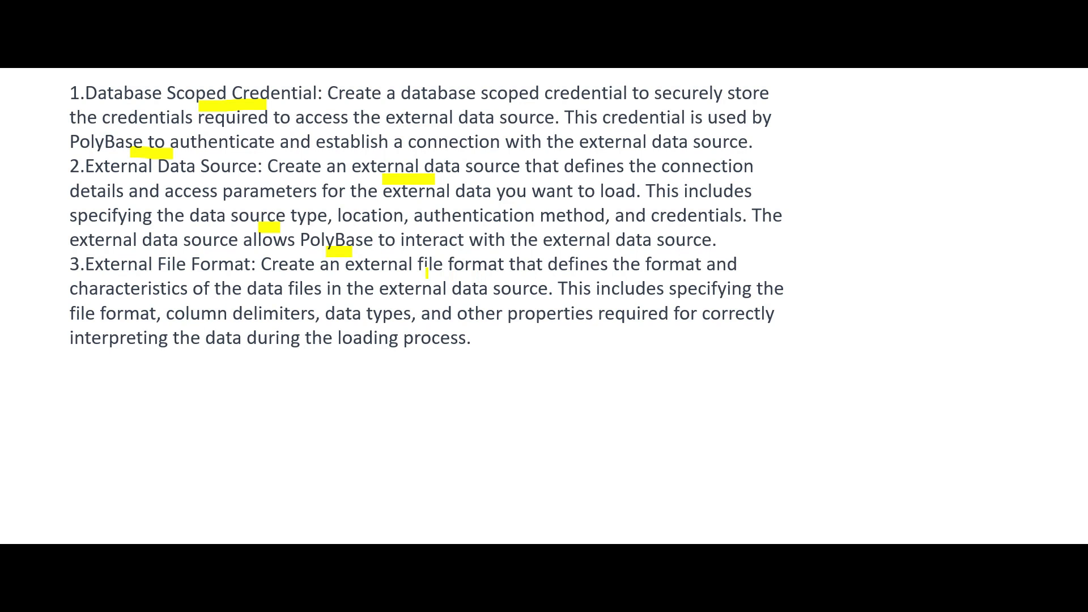
# Highlight key terms in the notes on scoped credential, external data source and file format
pyautogui.moveTo(367, 246); pyautogui.dragTo(527, 264)
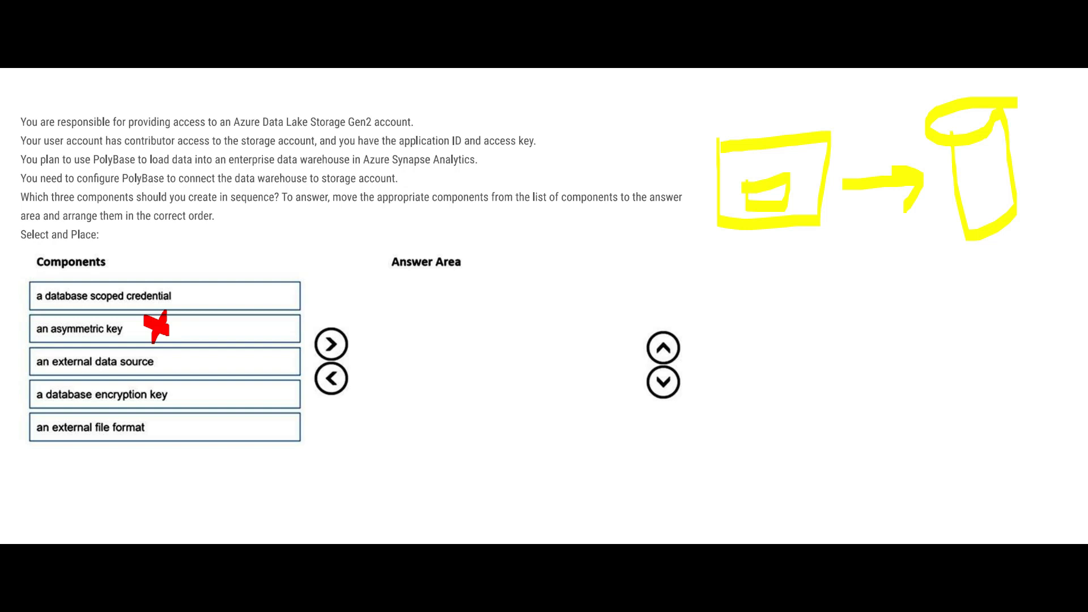
pyautogui.moveTo(571, 74)
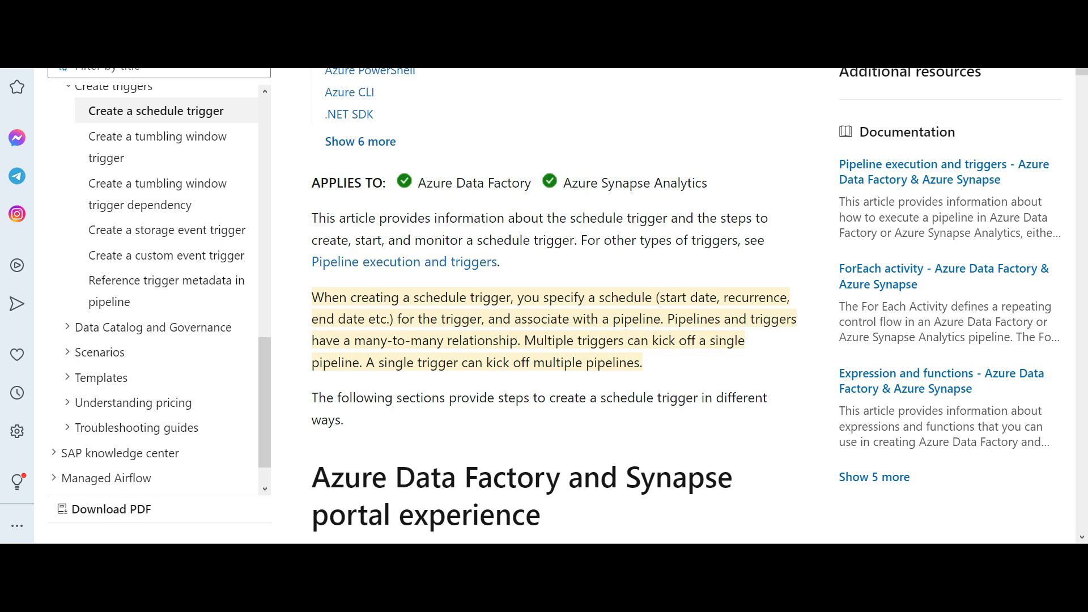
pyautogui.moveTo(436, 389)
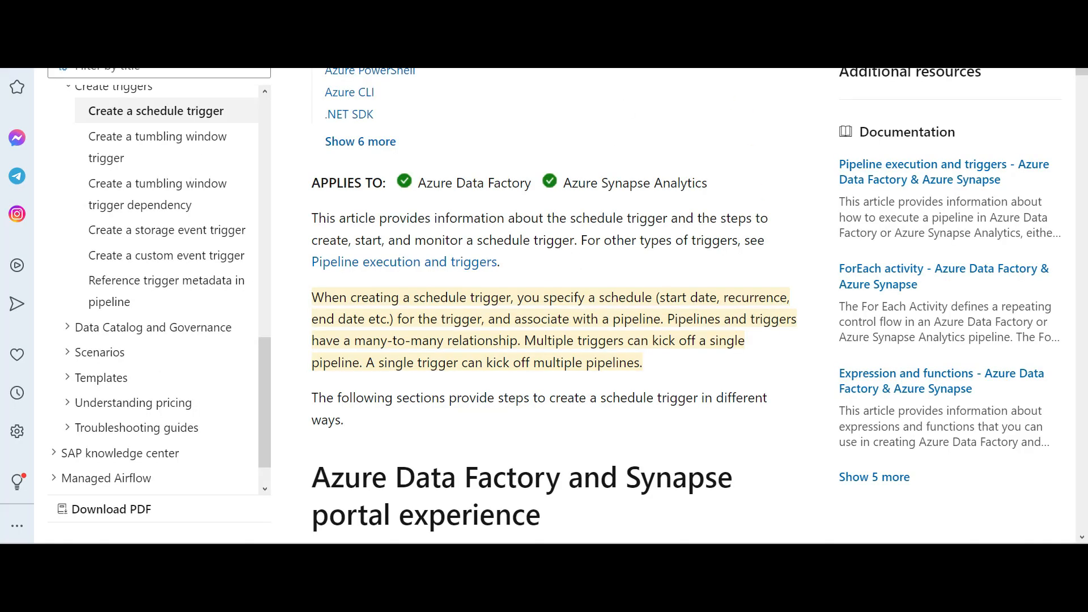
pyautogui.moveTo(430, 362); pyautogui.dragTo(555, 363)
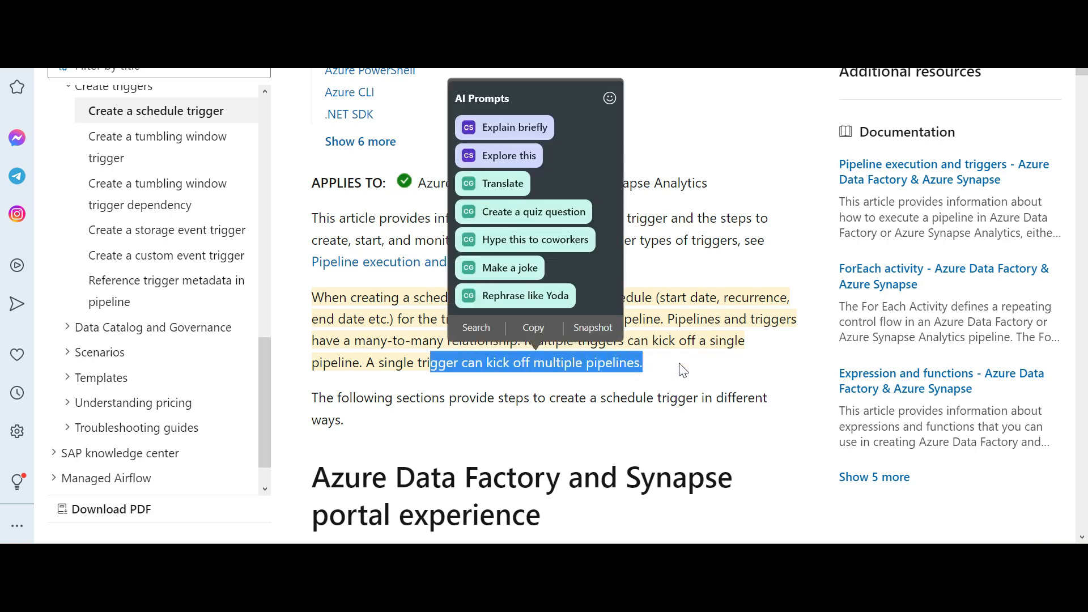
pyautogui.click(682, 368)
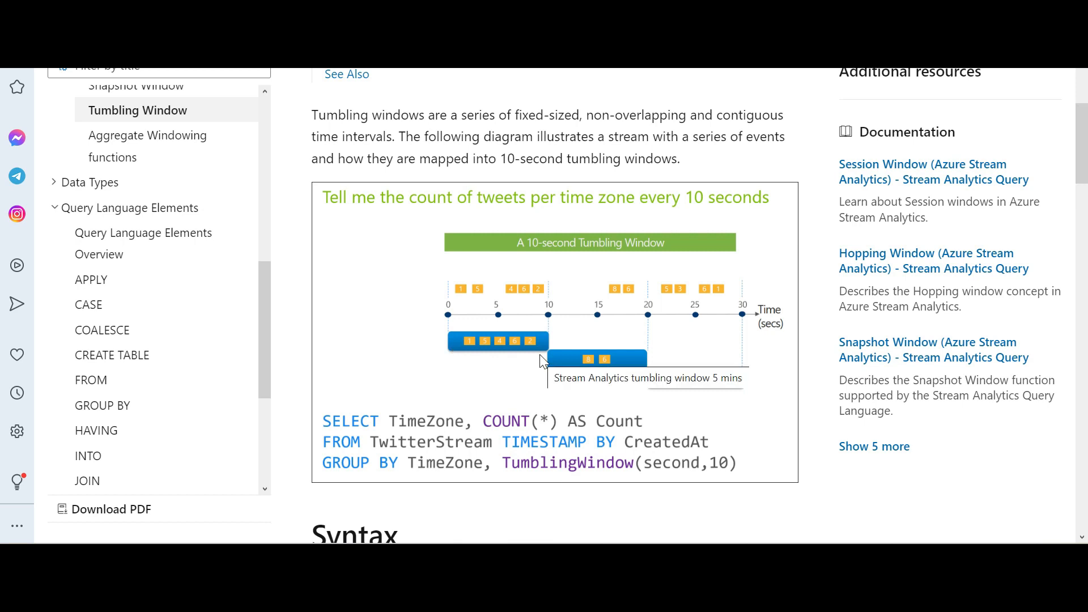
pyautogui.moveTo(624, 364)
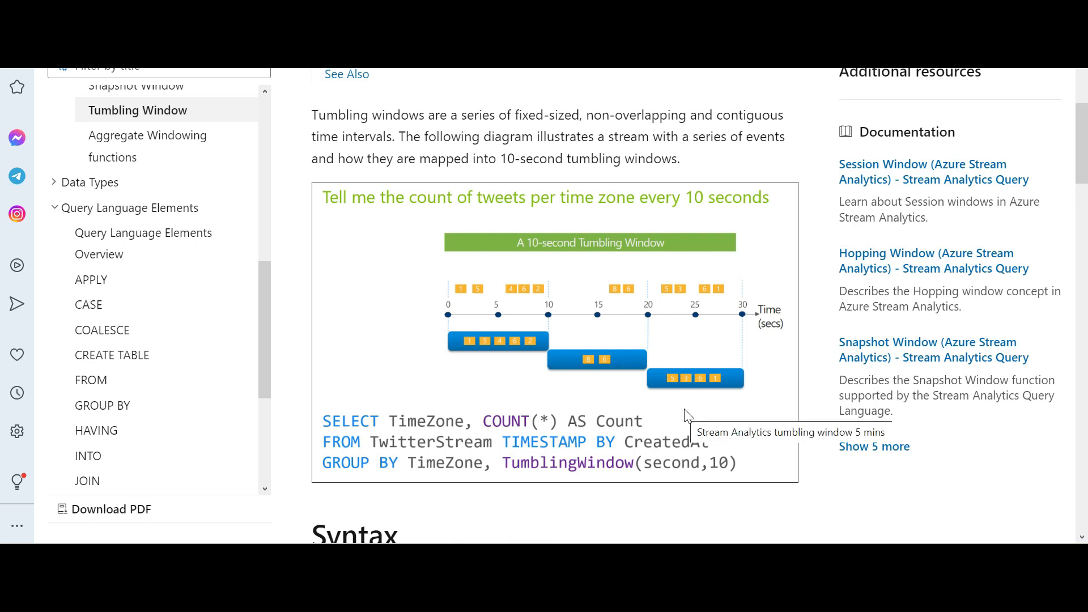
pyautogui.moveTo(724, 419)
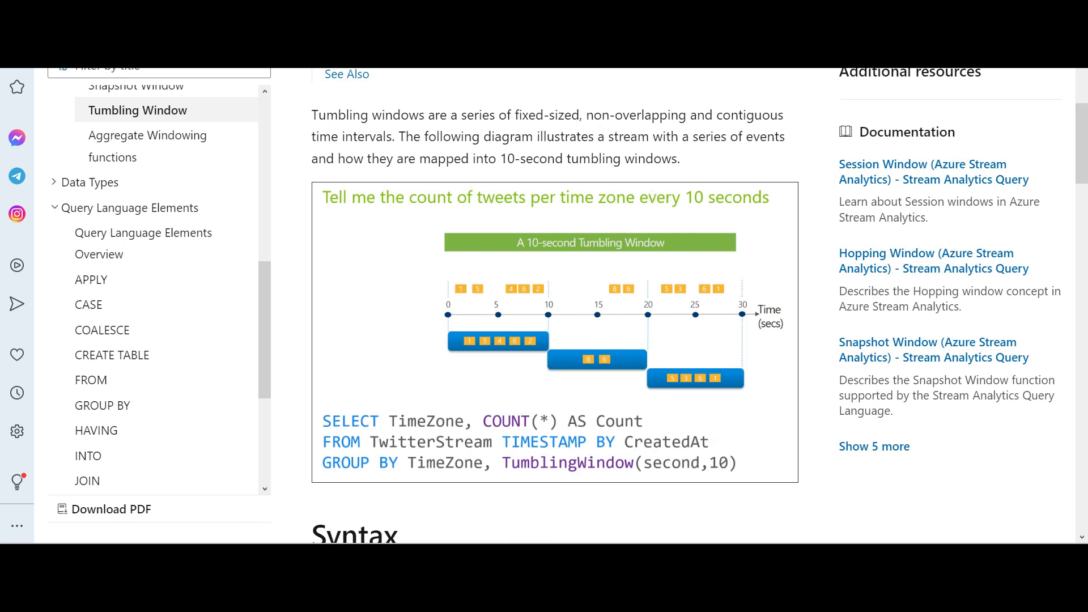
# Emphasize 'non-overlapping' on the Tumbling Window page and return to the schedule trigger article
pyautogui.doubleClick(635, 116)
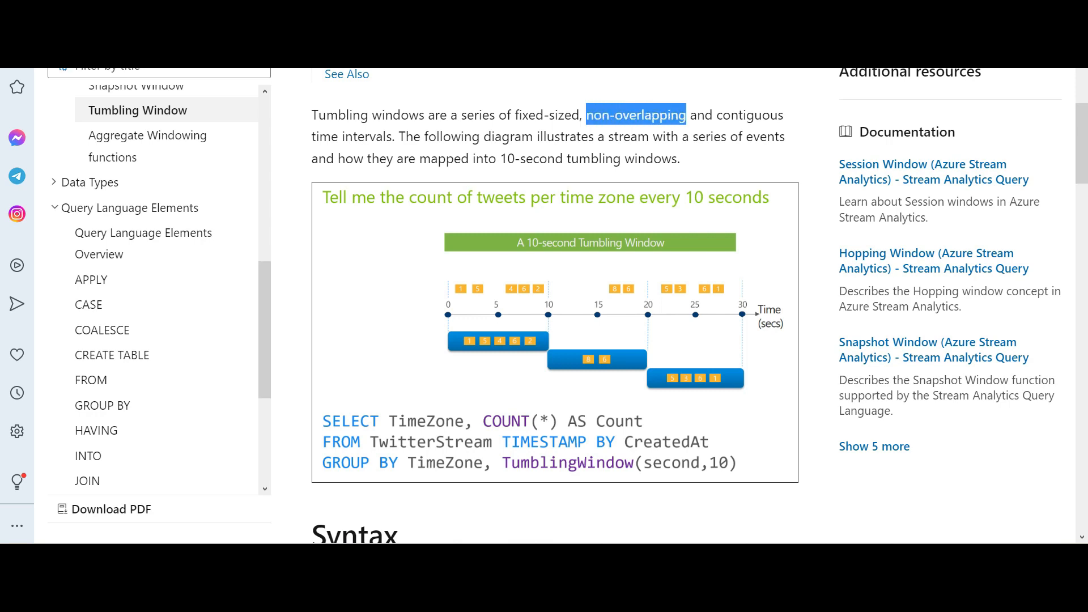
pyautogui.click(634, 115)
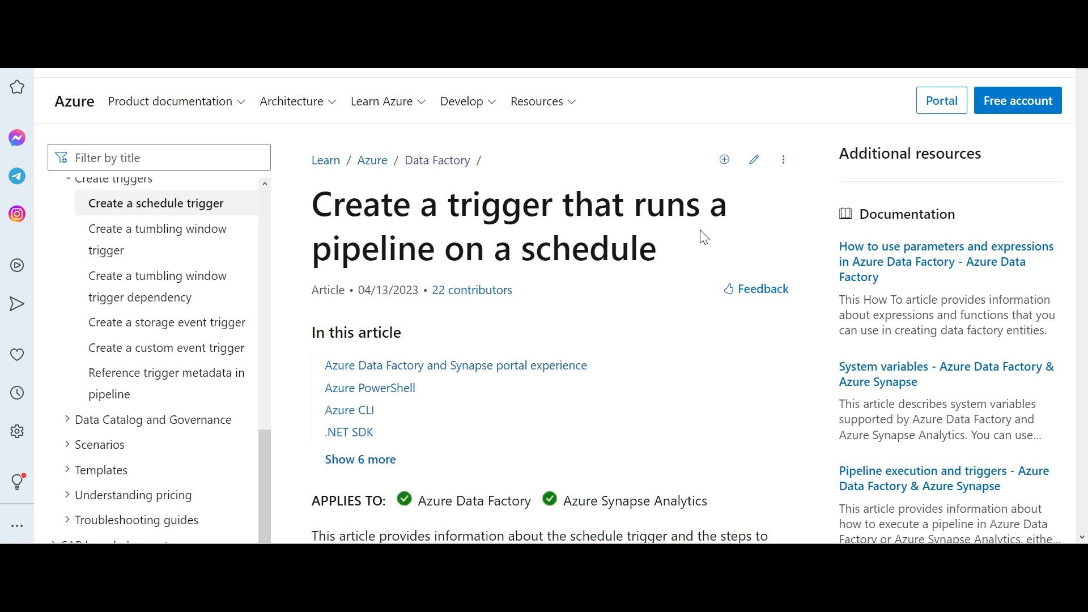
pyautogui.moveTo(708, 137)
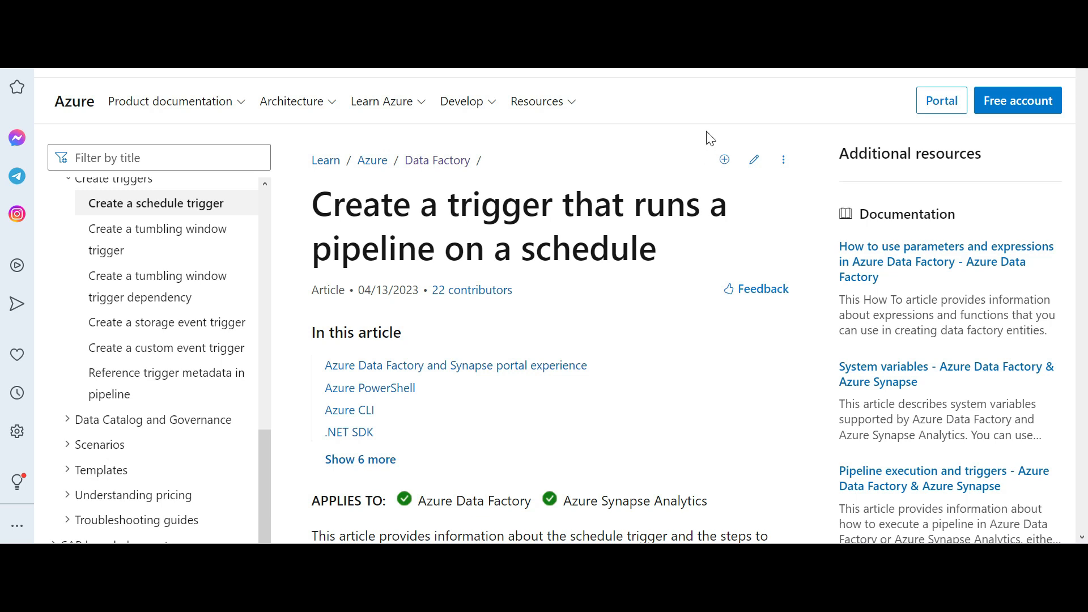